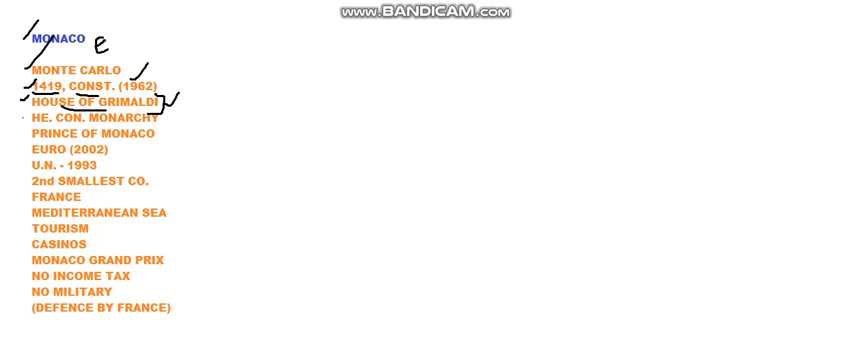
Underline and tick the facts through 2nd SMALLEST CO. and add a handwritten note beside it
{"action": "left_click_drag", "start_coordinate": [20, 117], "coordinate": [150, 115]}
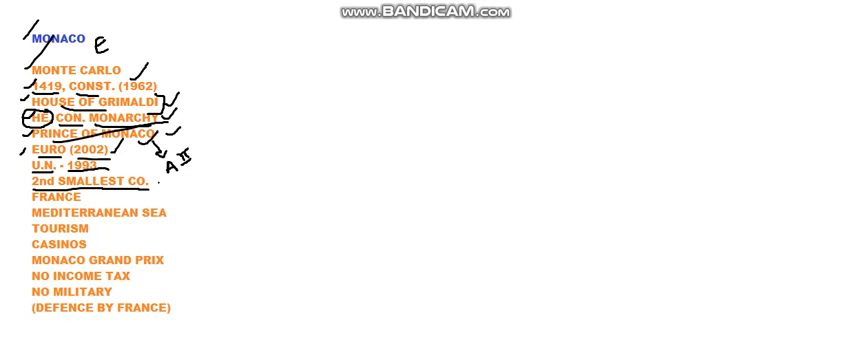
{"action": "left_click_drag", "start_coordinate": [158, 180], "coordinate": [185, 185]}
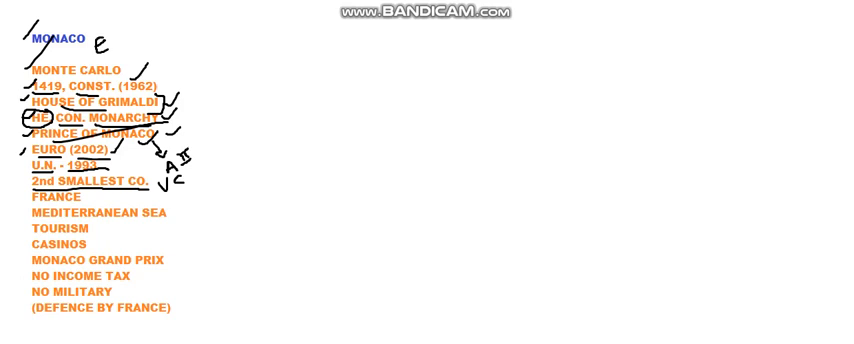